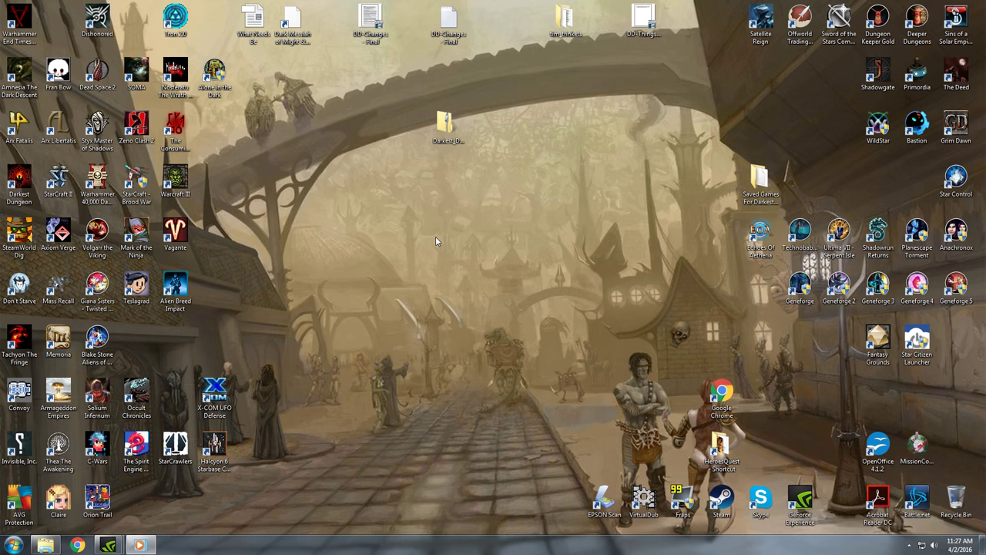
- Open the mod zip on the desktop to view its contents
click(448, 125)
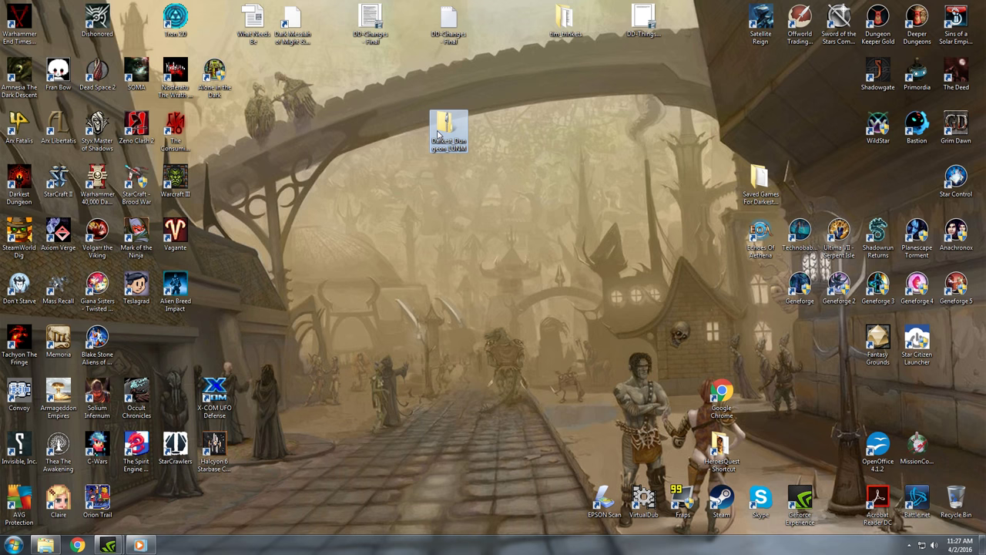
double_click(447, 123)
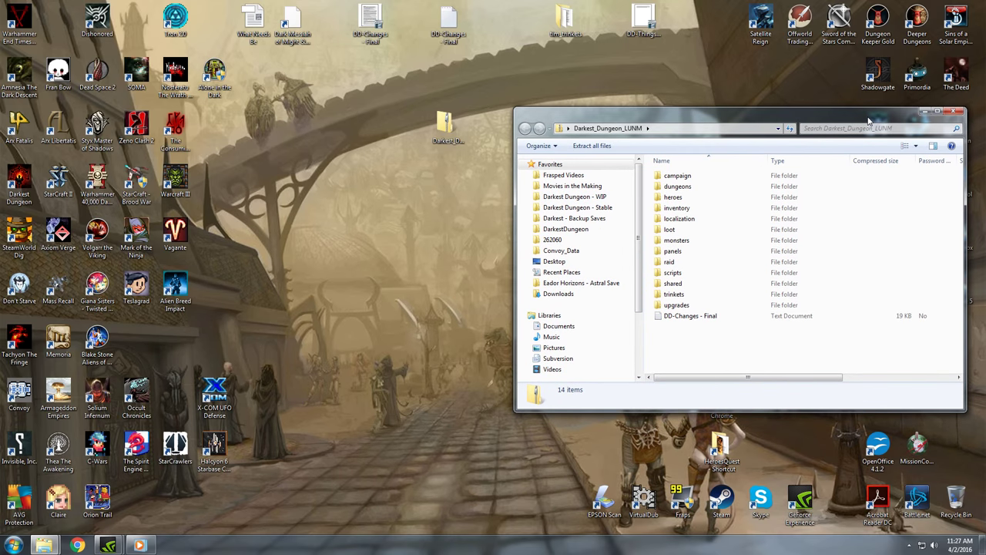
mouse_move(698, 305)
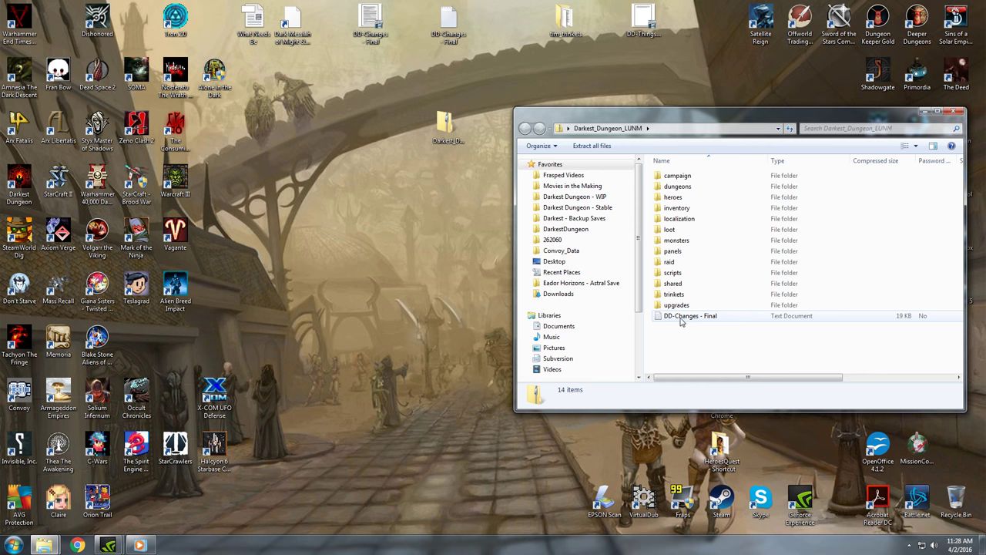
mouse_move(716, 321)
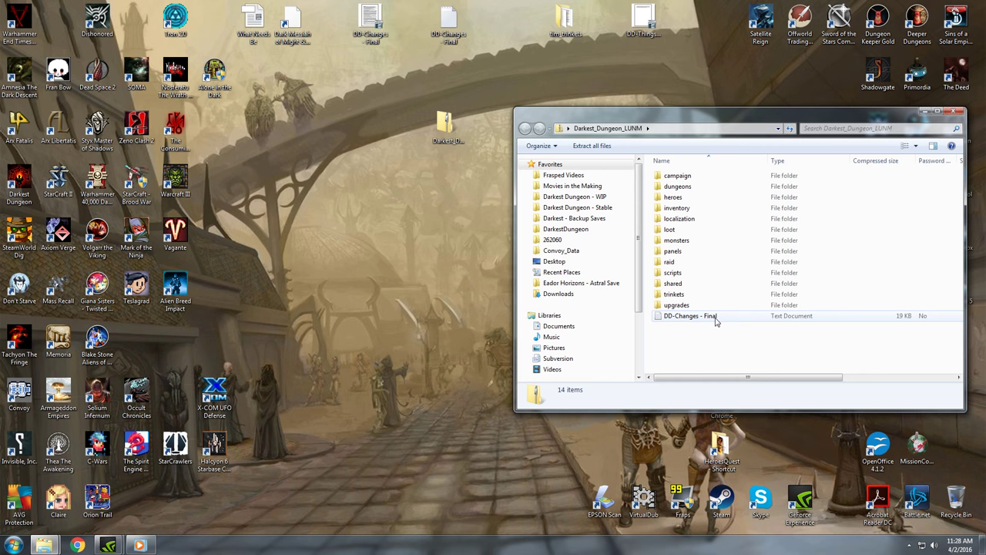
click(978, 128)
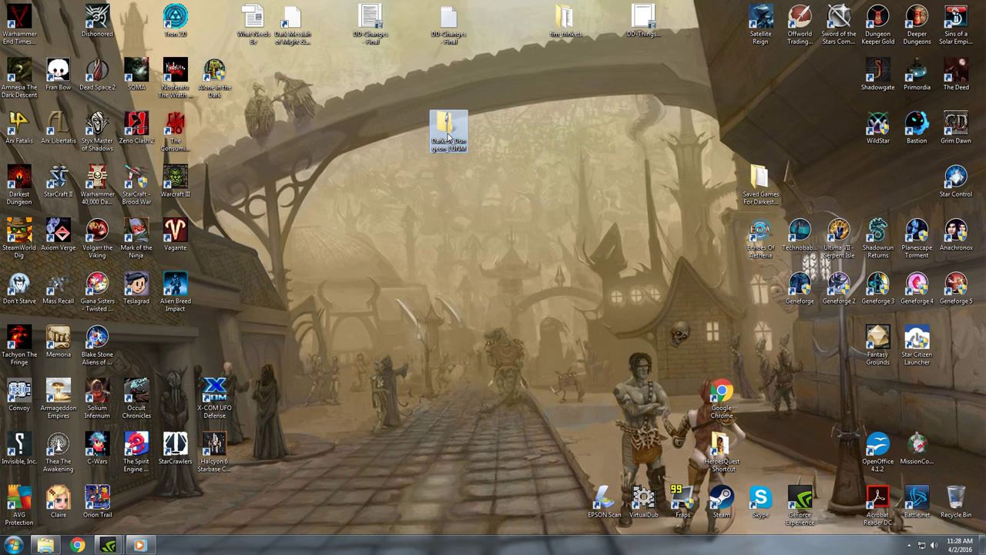
- Start the Extract All wizard for the mod zip
right_click(447, 127)
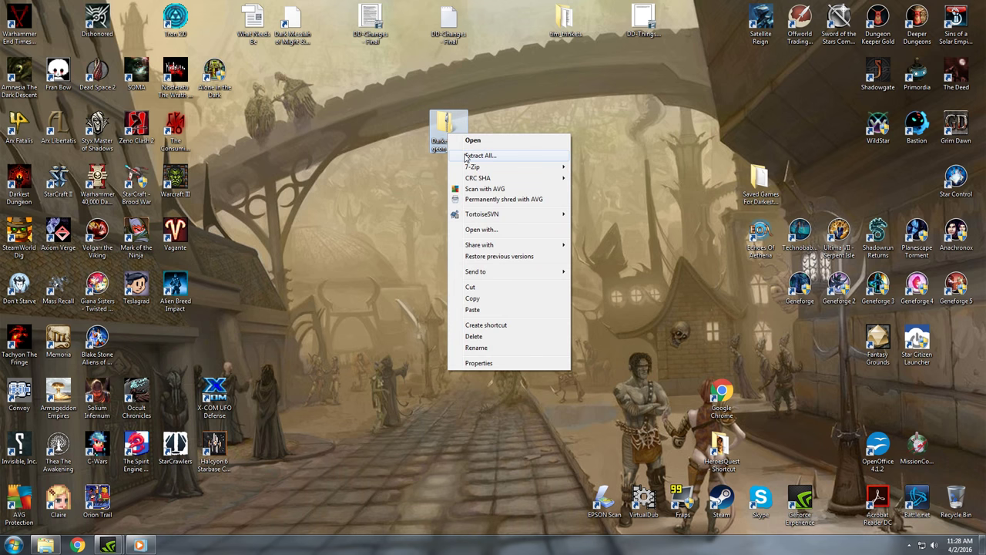
click(479, 155)
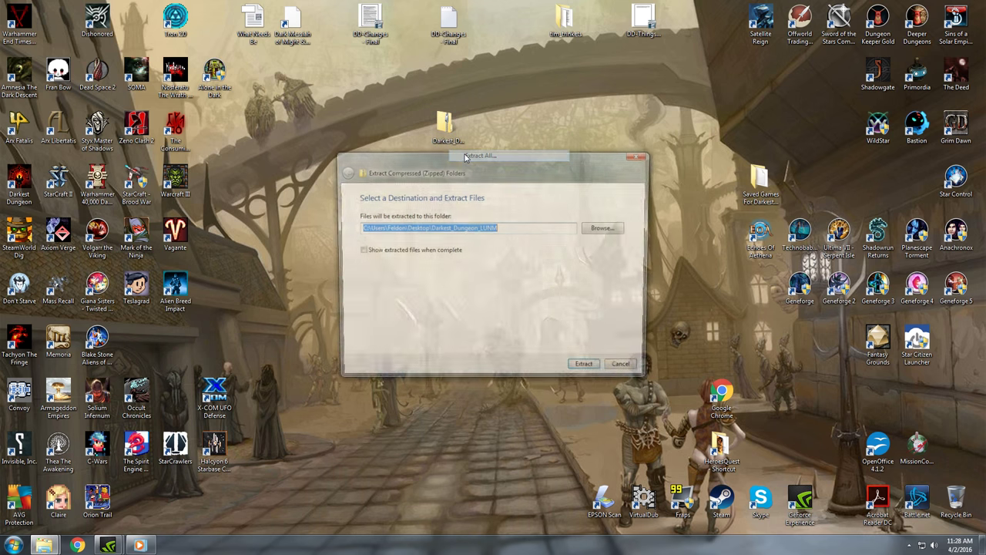
drag(479, 156, 573, 244)
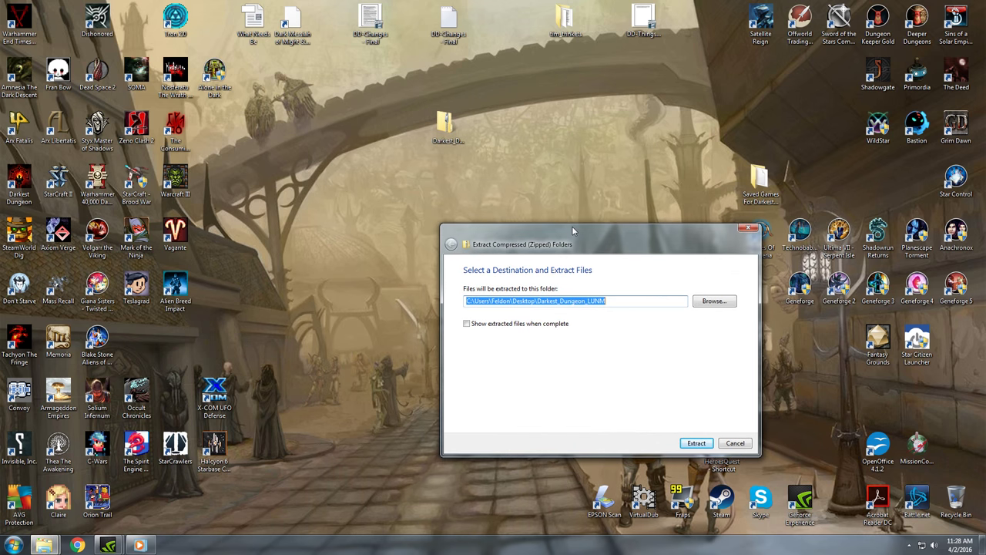
- Choose steamapps\common\DarkestDungeon under Program Files as the extraction destination
click(713, 301)
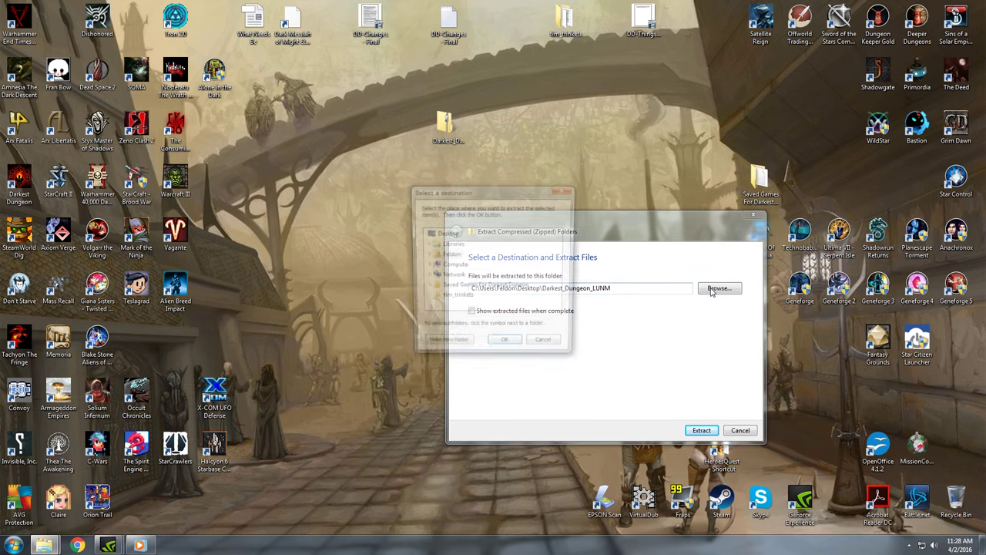
click(718, 287)
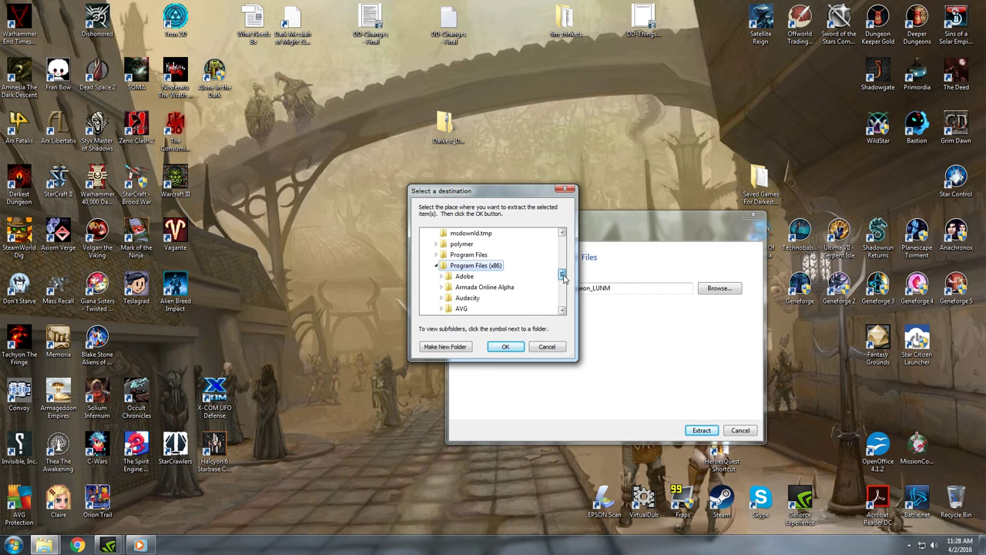
scroll(down, 3)
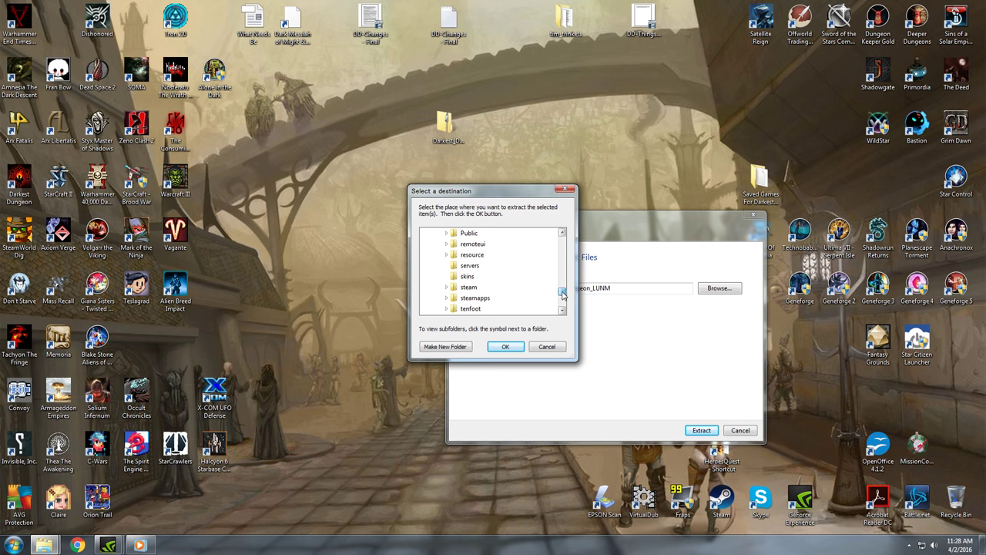
click(452, 286)
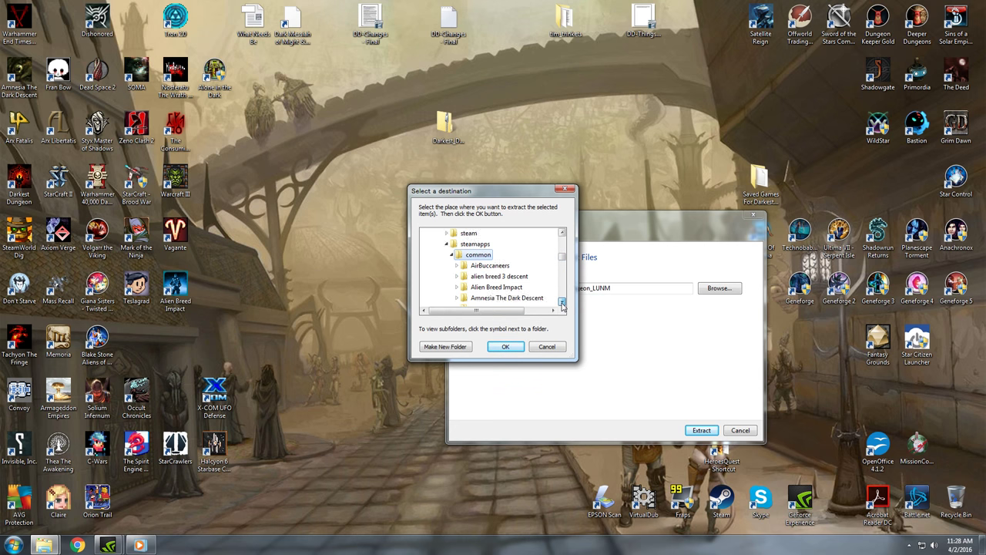
scroll(down, 3)
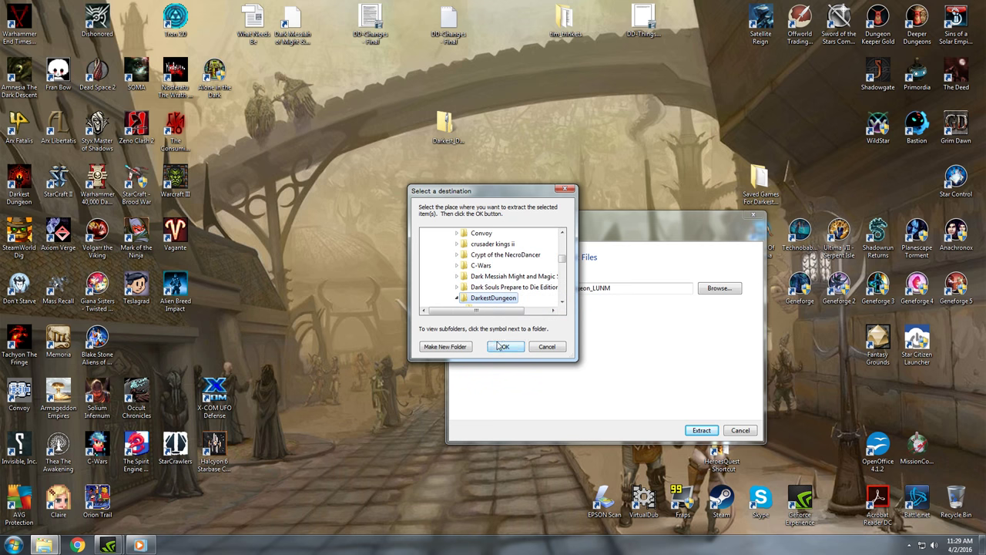
click(506, 346)
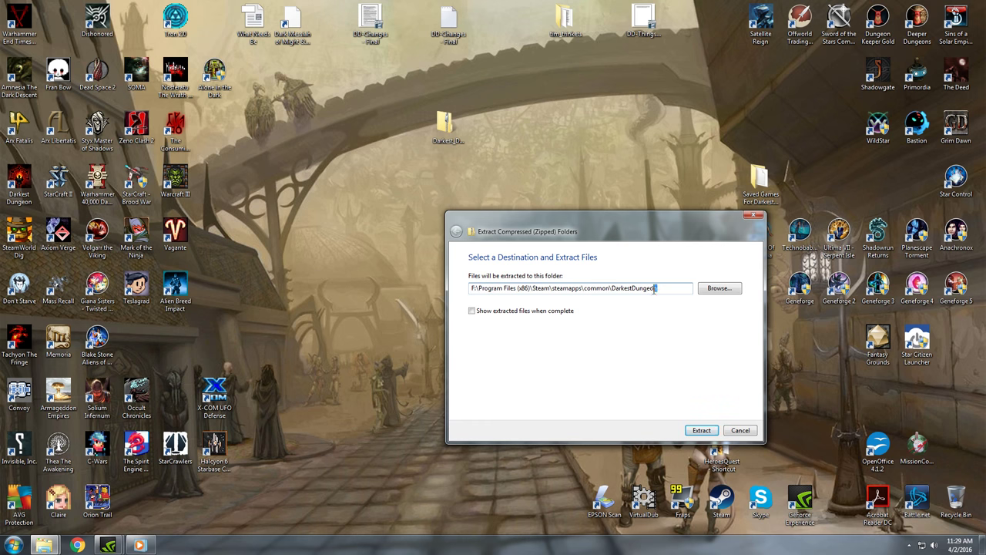
triple_click(580, 288)
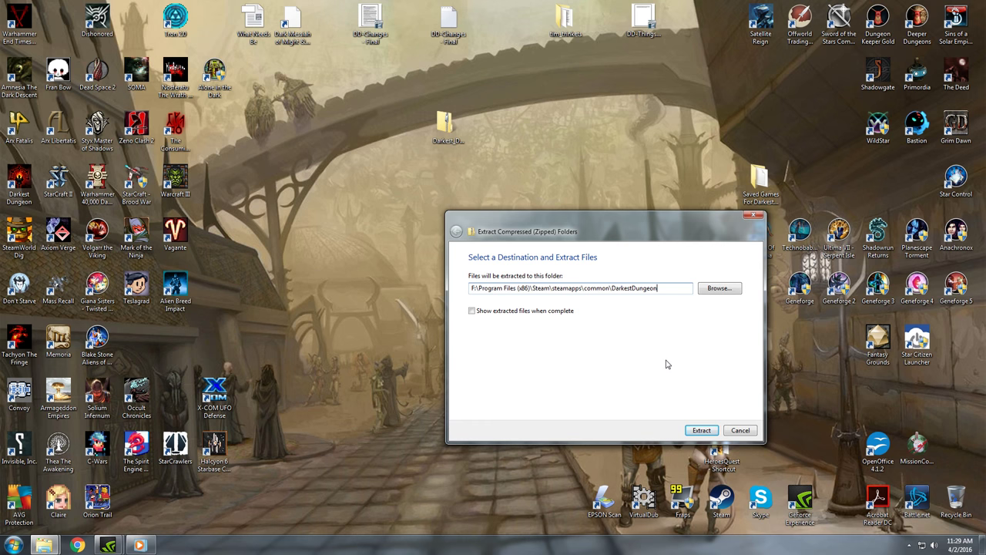
- Extract into DarkestDungeon, merging the campaign folder and replacing all conflicting files
click(701, 429)
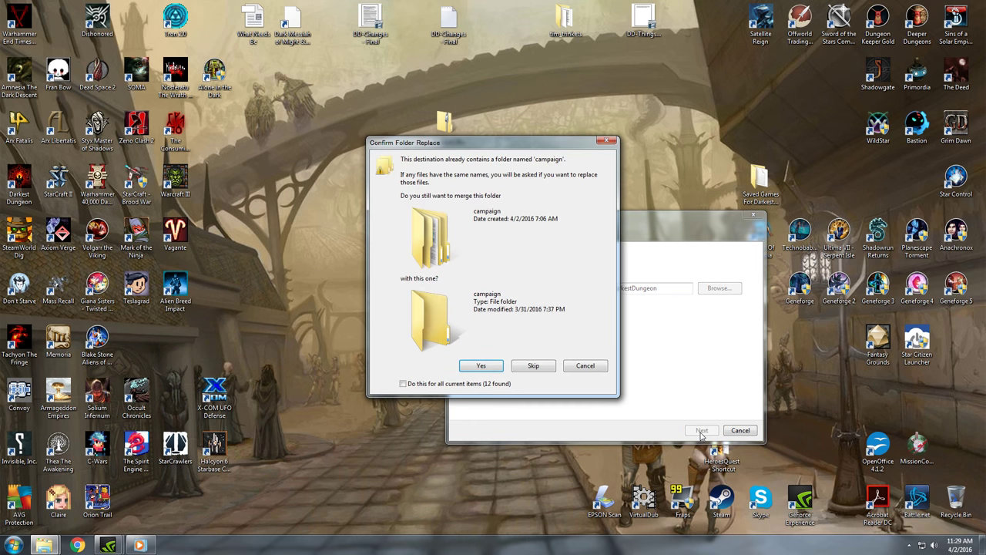
mouse_move(547, 317)
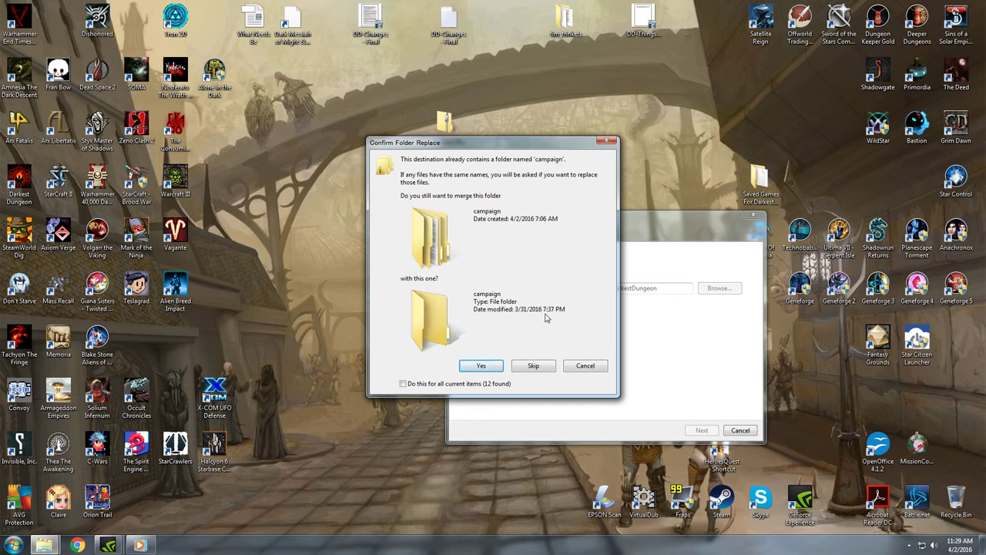
mouse_move(536, 262)
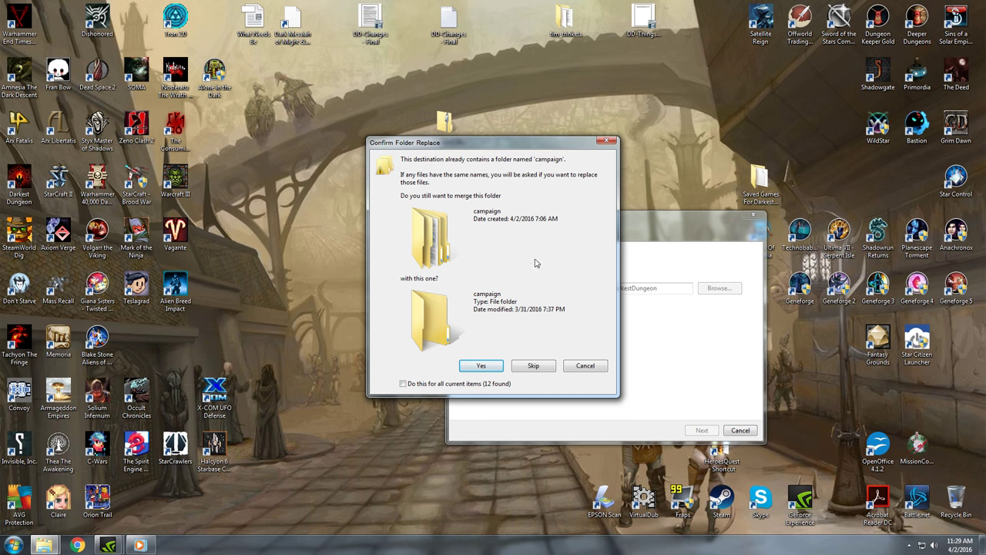
mouse_move(546, 295)
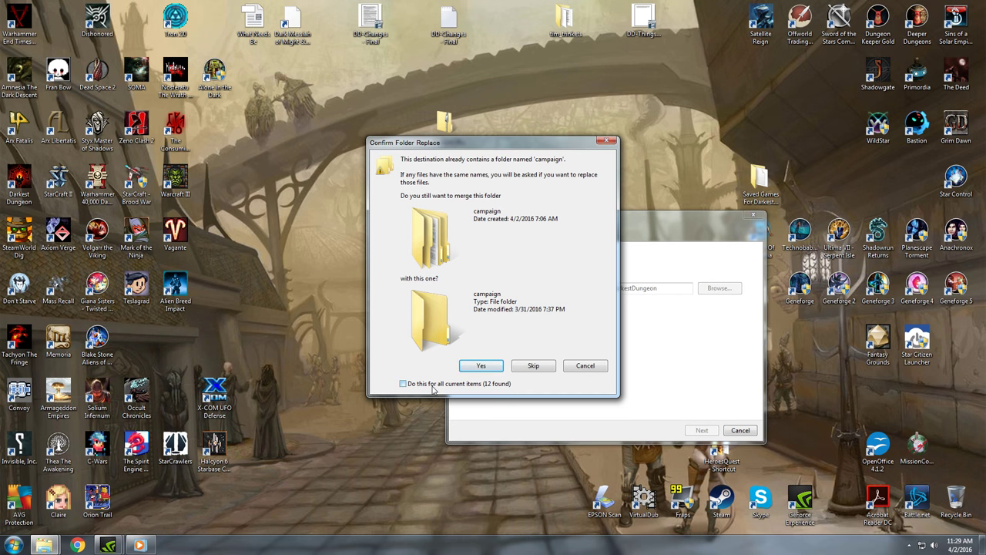
click(402, 383)
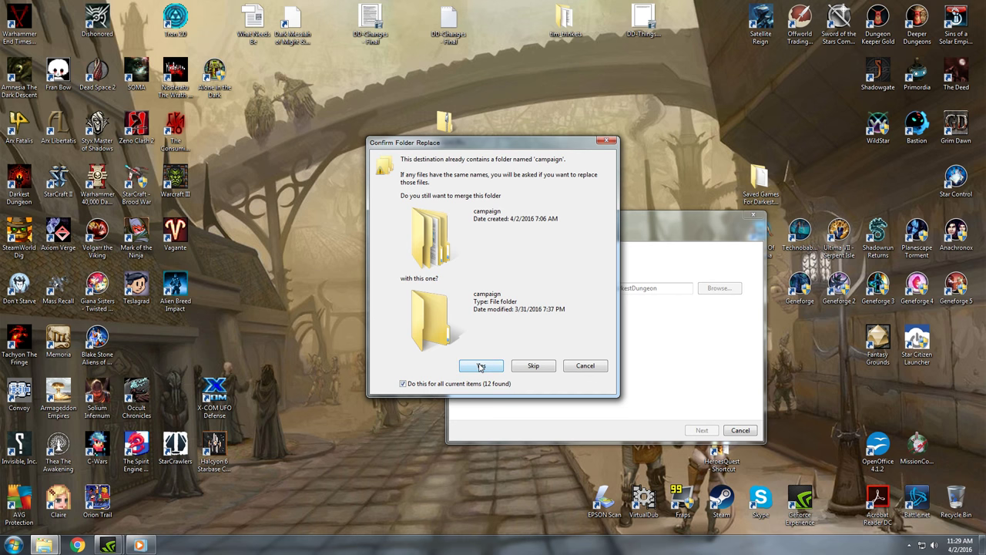
click(481, 365)
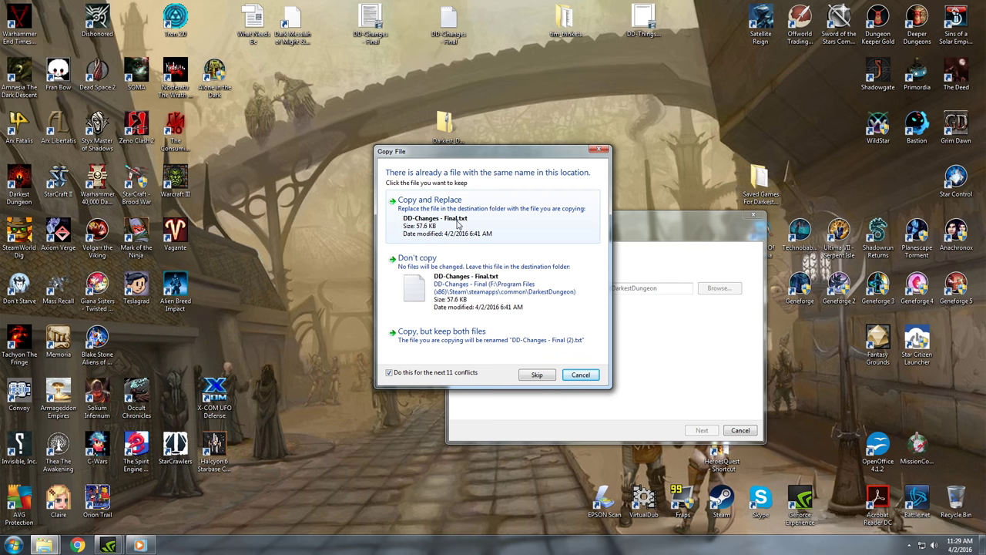
click(429, 199)
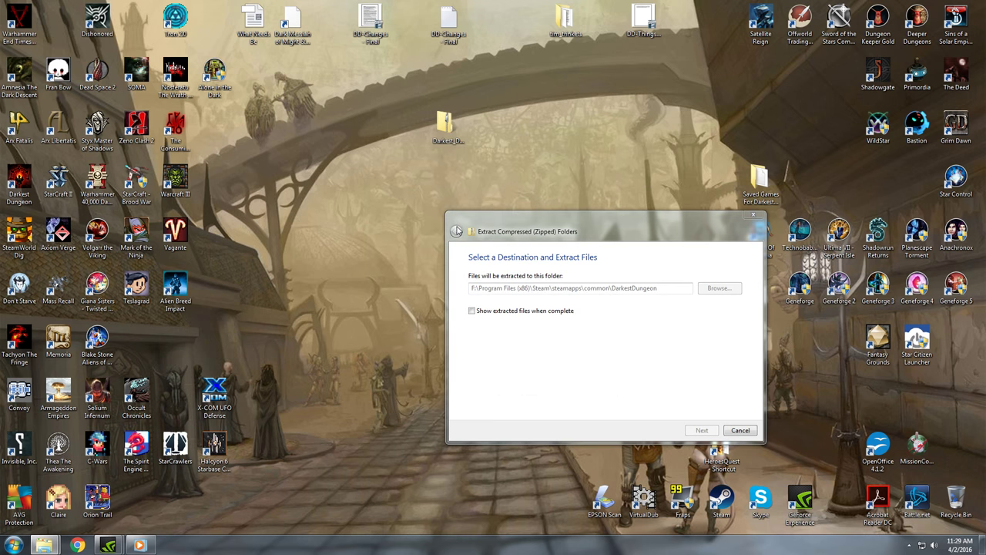
click(701, 430)
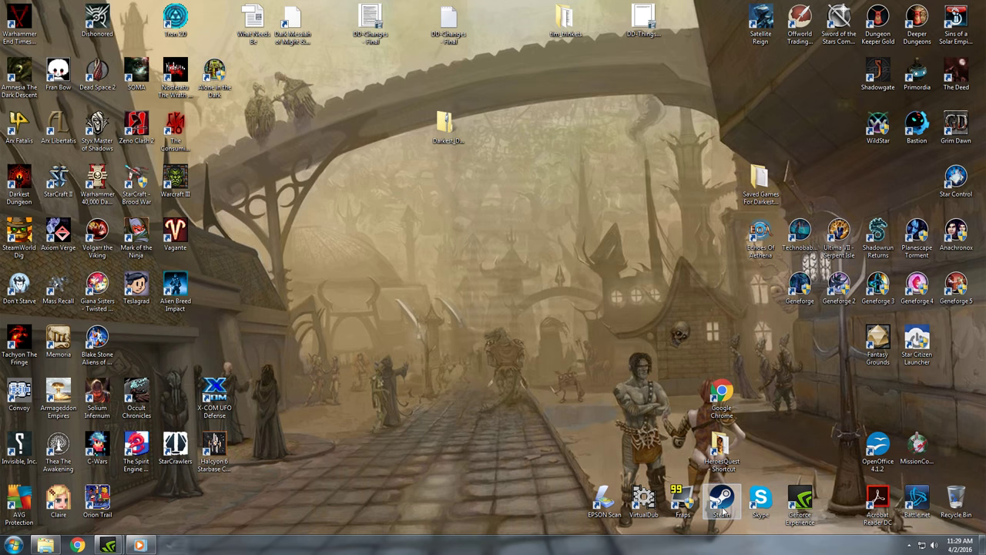
- From Steam's library, open Darkest Dungeon's Properties and browse its local install folder
click(722, 500)
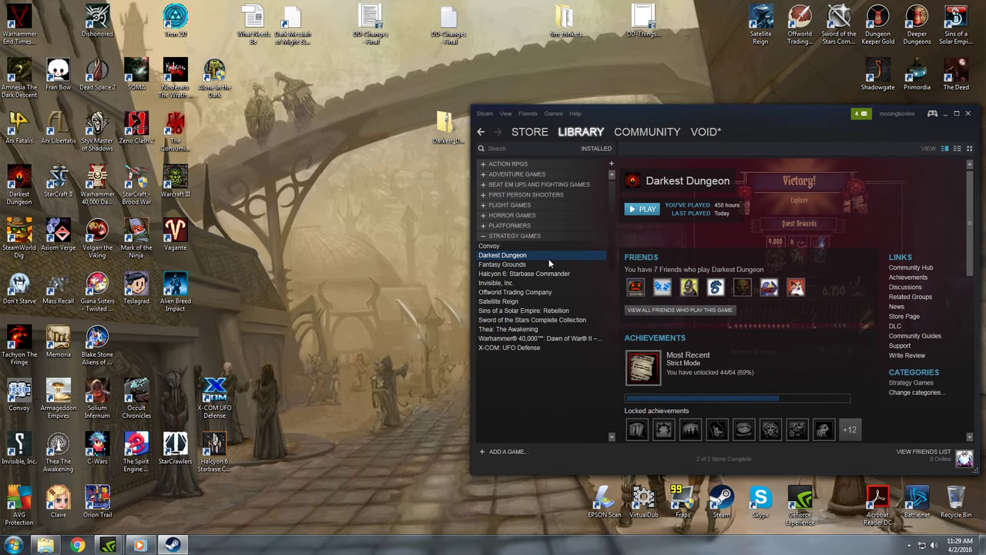
right_click(502, 255)
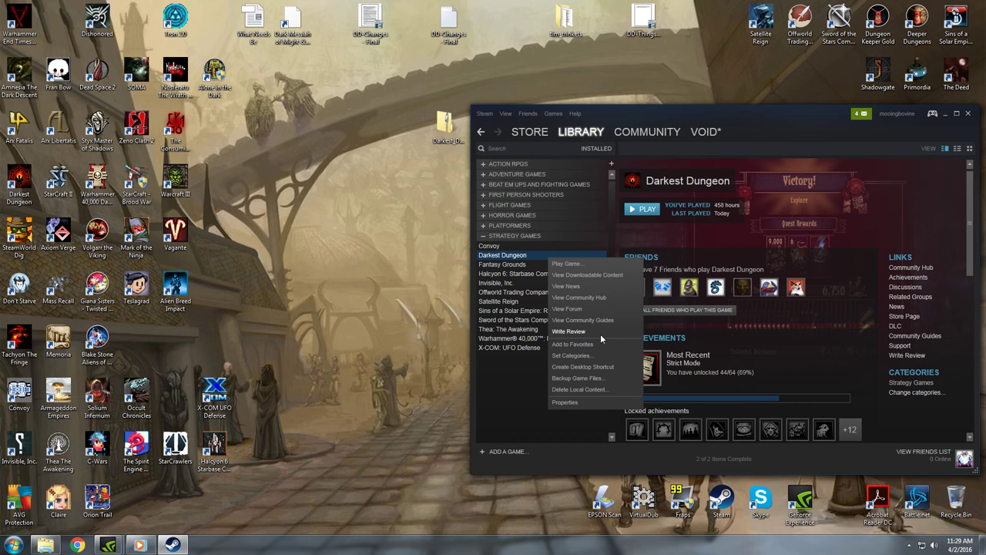
click(565, 403)
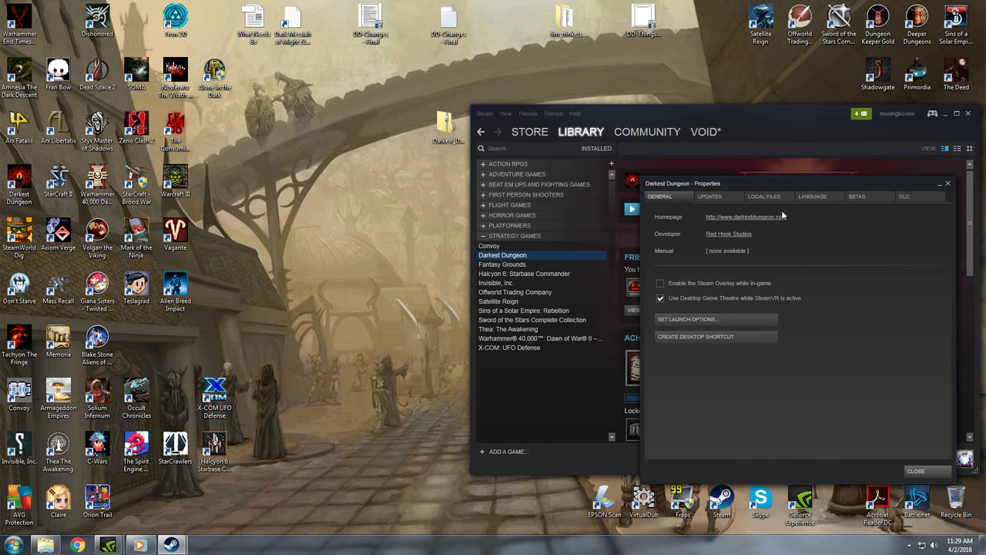
click(769, 196)
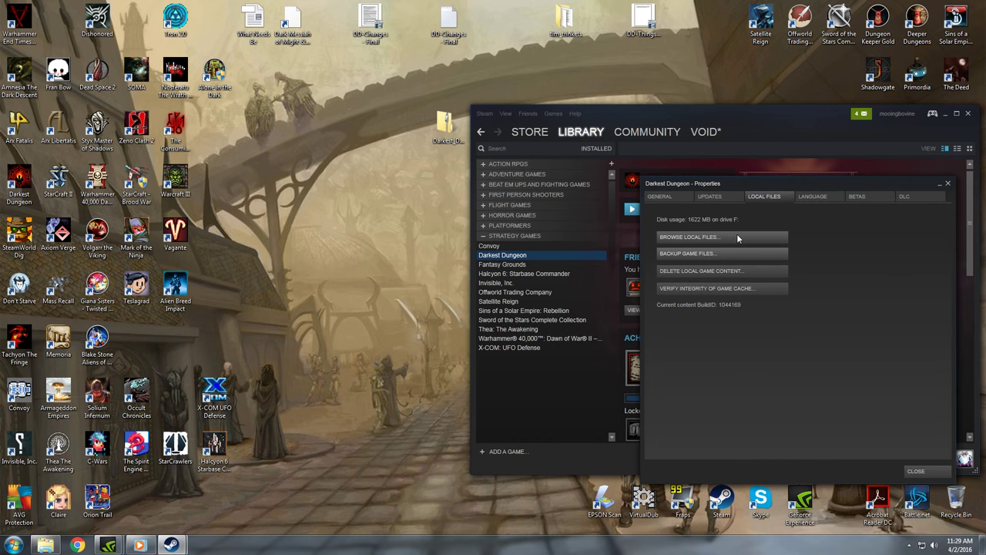
click(689, 237)
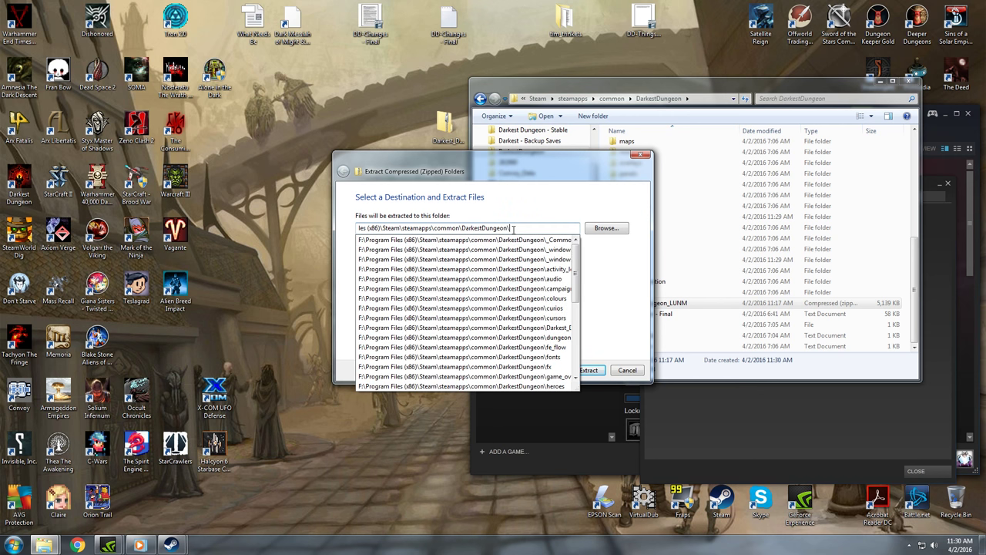
- Merge folders, replace all 11 conflicting files, and close Darkest Dungeon's Steam Properties
click(587, 370)
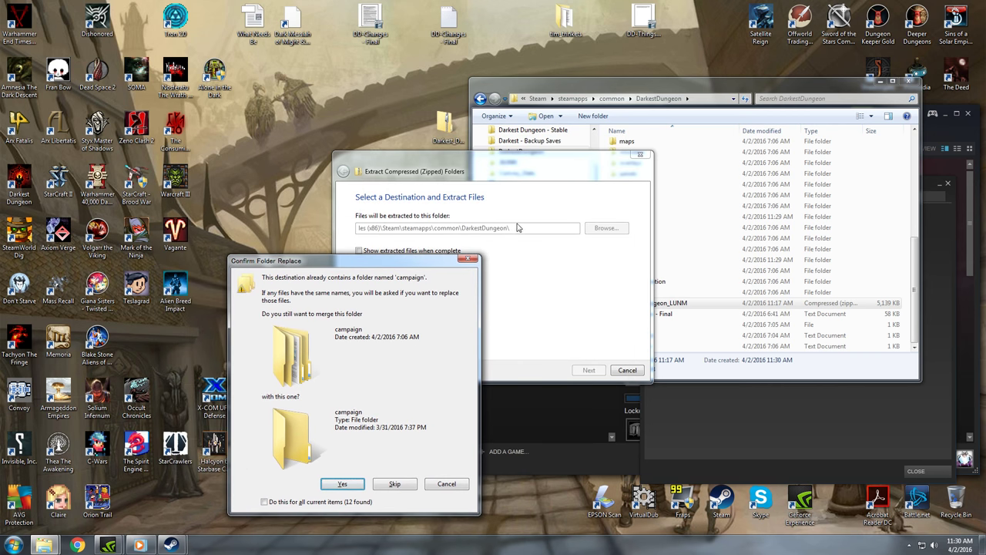
mouse_move(581, 232)
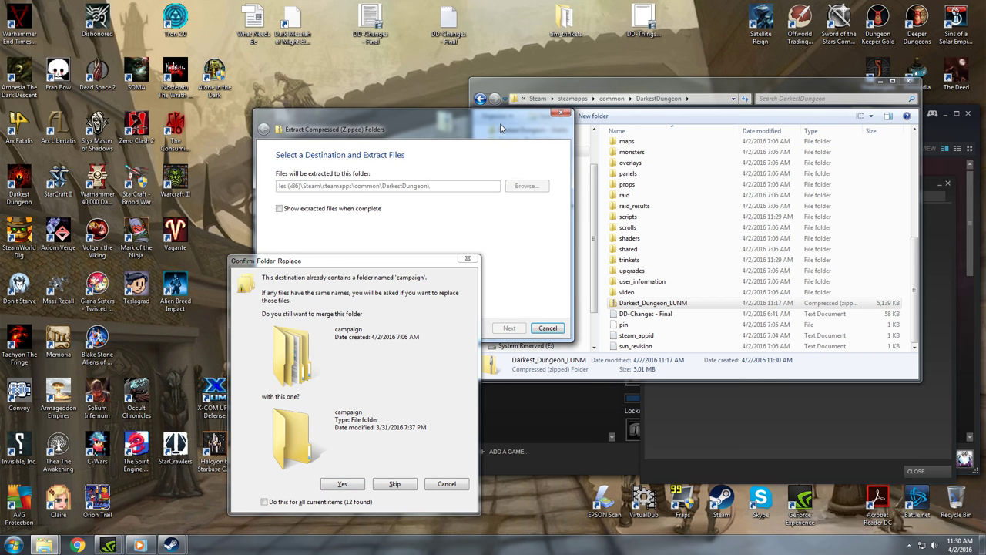
mouse_move(472, 312)
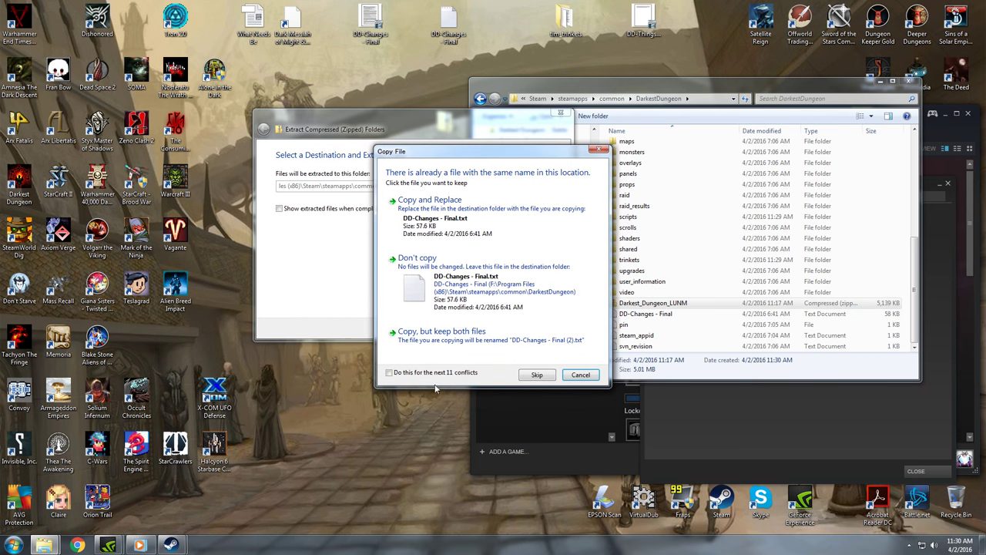
click(388, 372)
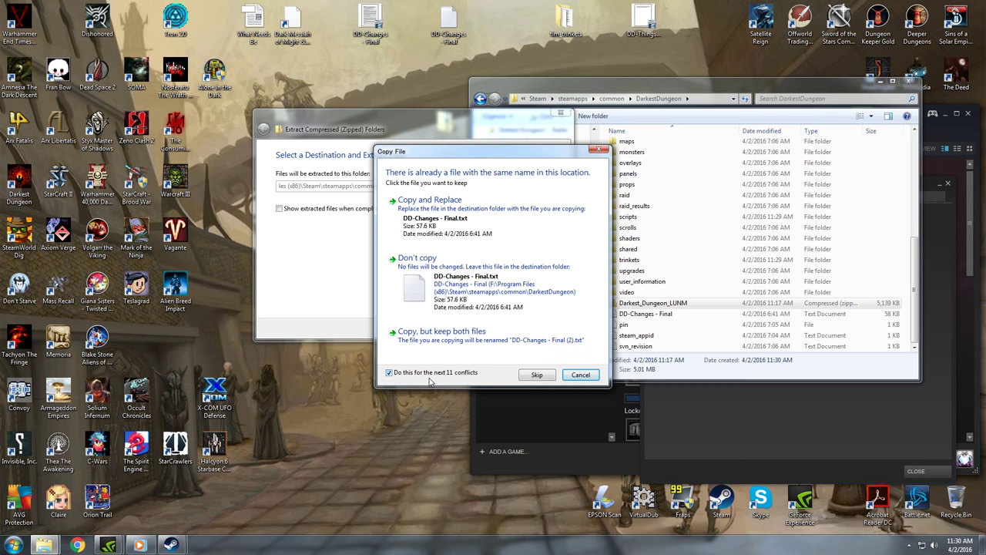
click(536, 375)
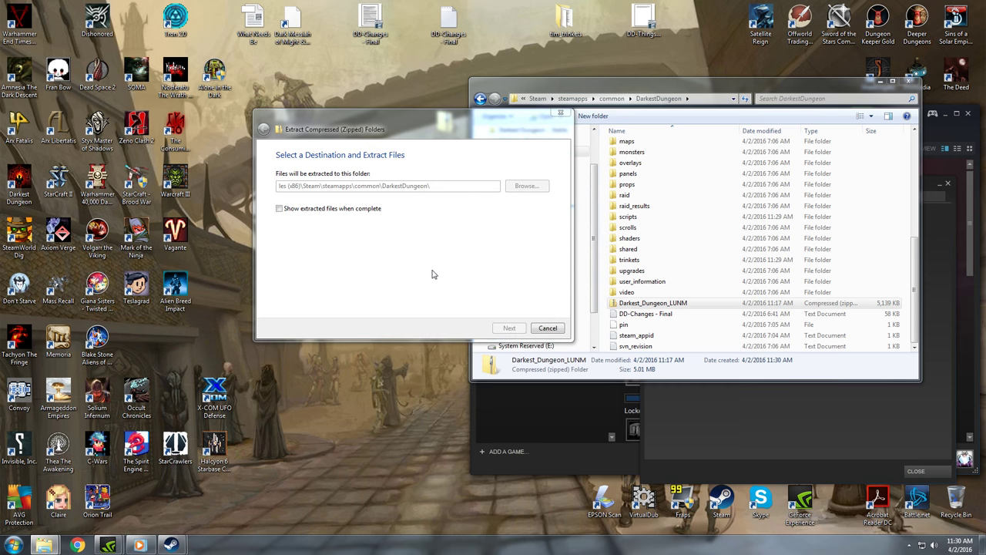
click(509, 327)
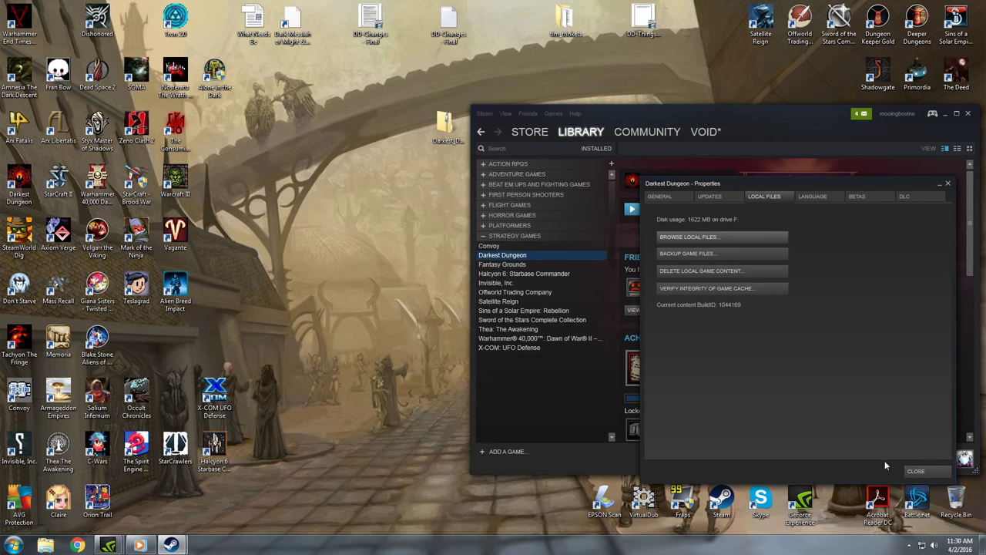
click(927, 470)
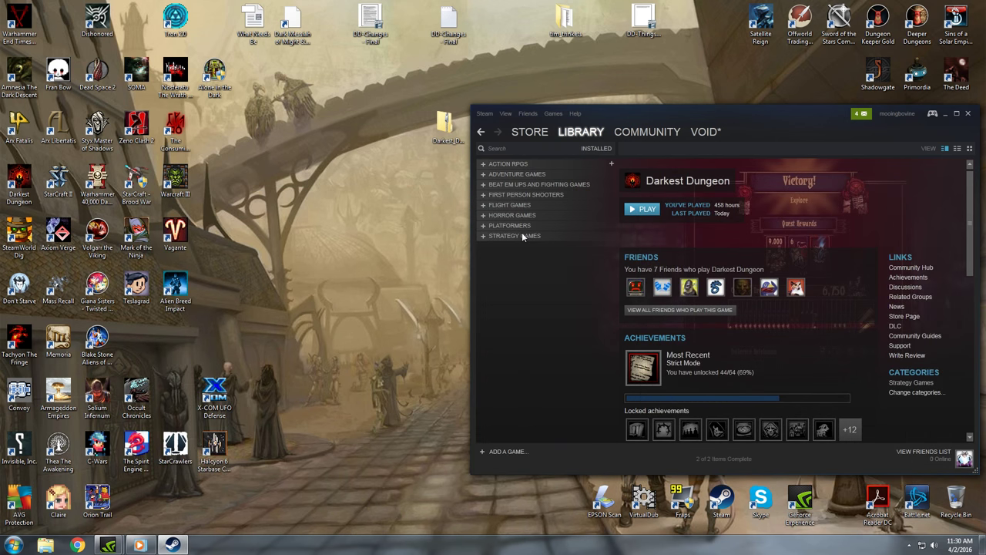